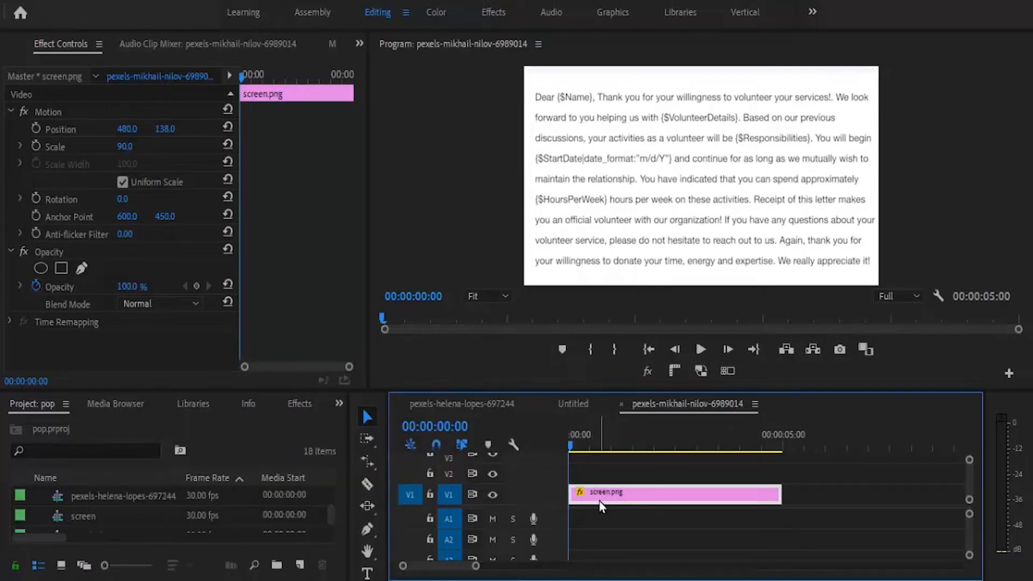
pyautogui.moveTo(570, 339)
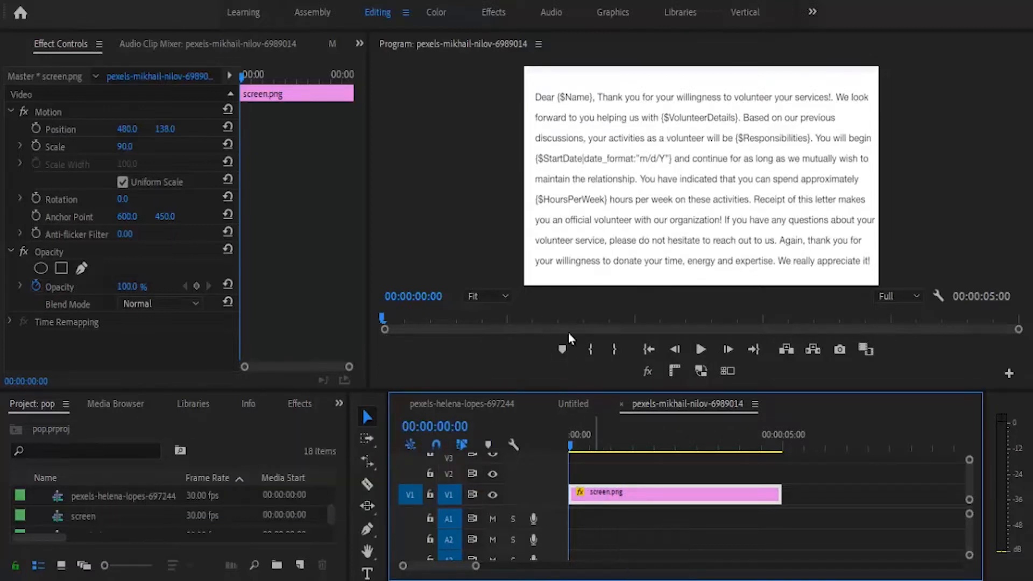
pyautogui.moveTo(716, 129)
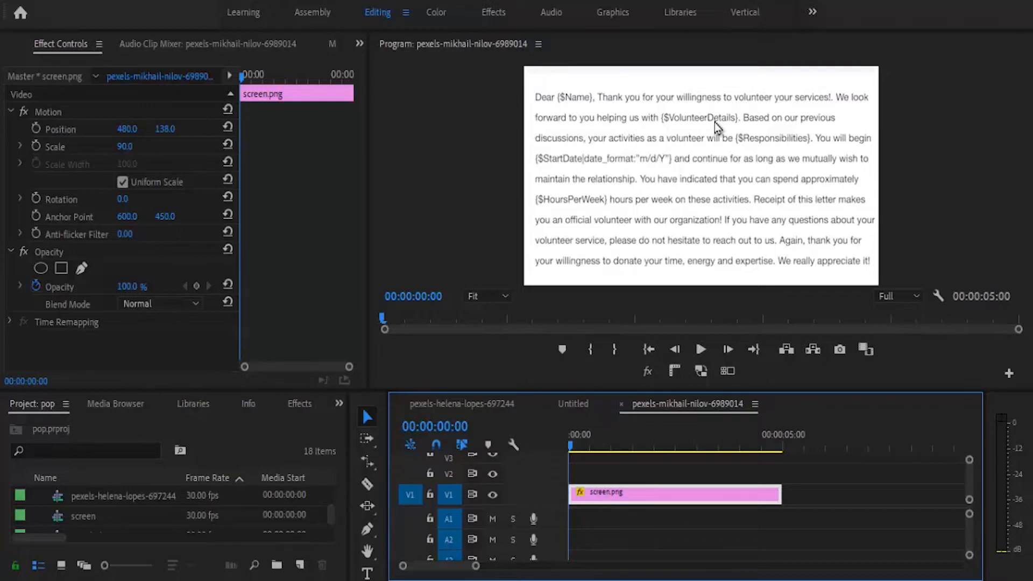
pyautogui.moveTo(378, 473)
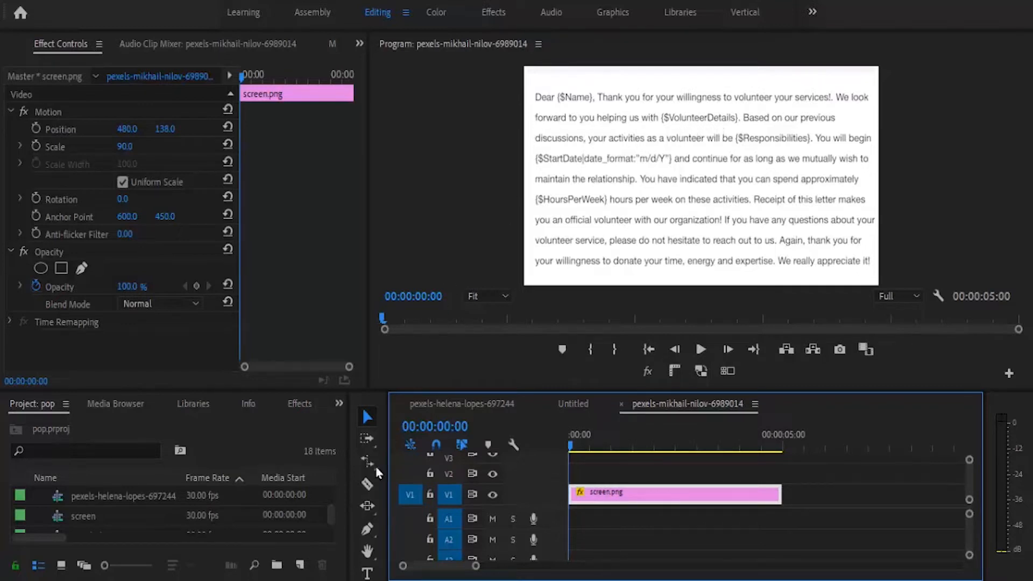
# Select the Rectangle tool to draw a shape over the letter's third line
pyautogui.click(367, 529)
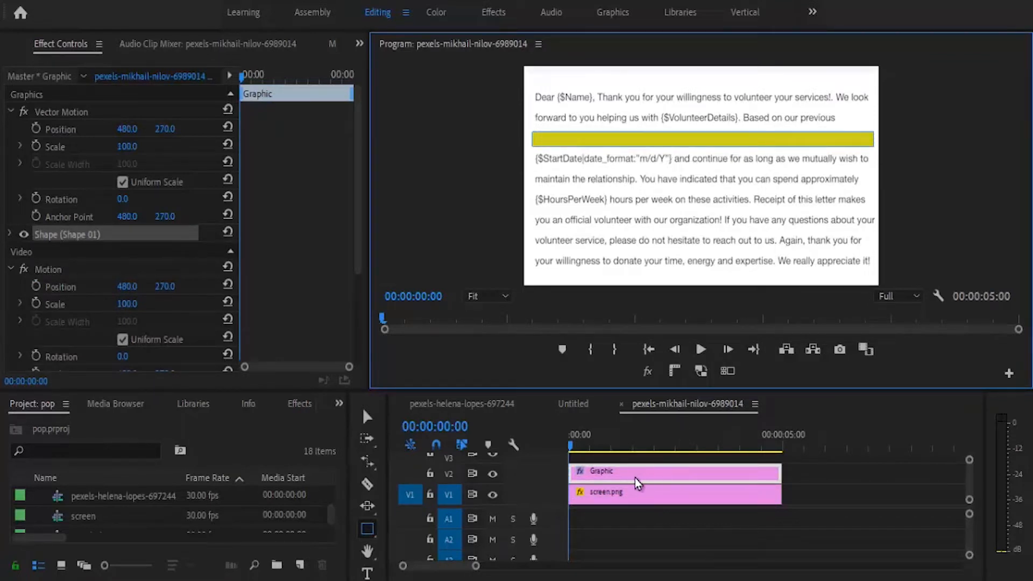
pyautogui.moveTo(679, 484)
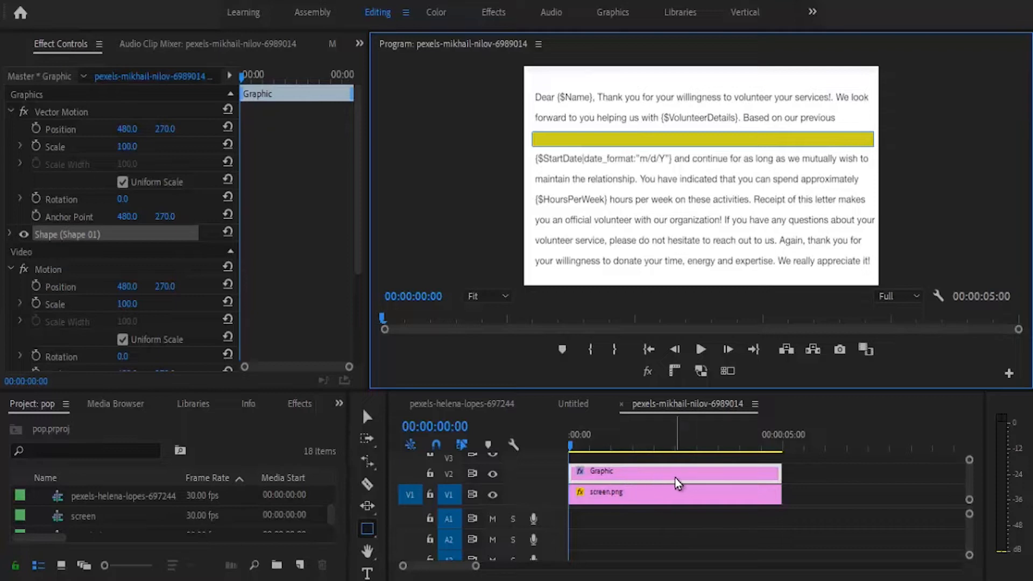
pyautogui.moveTo(237, 156)
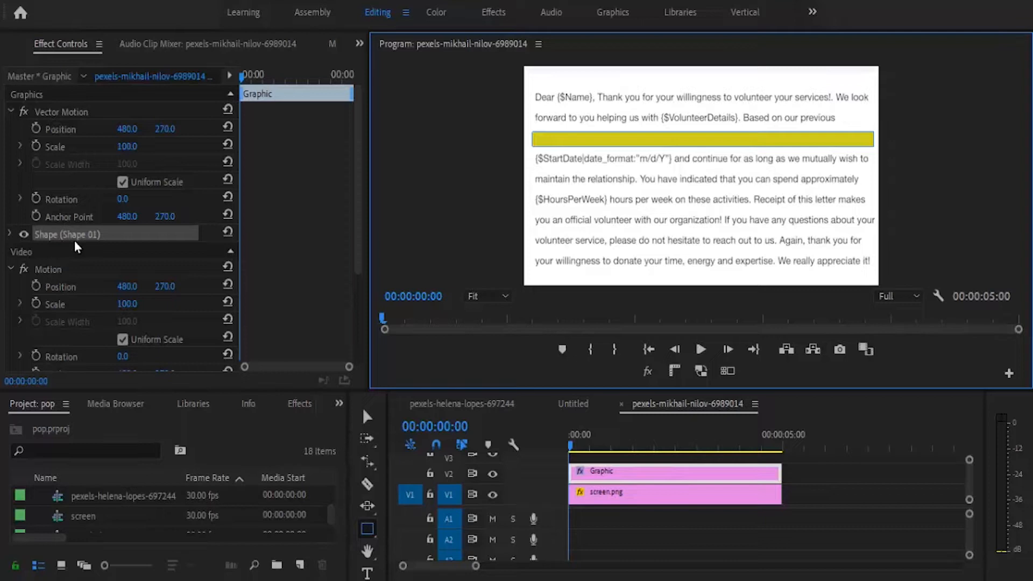
pyautogui.click(10, 234)
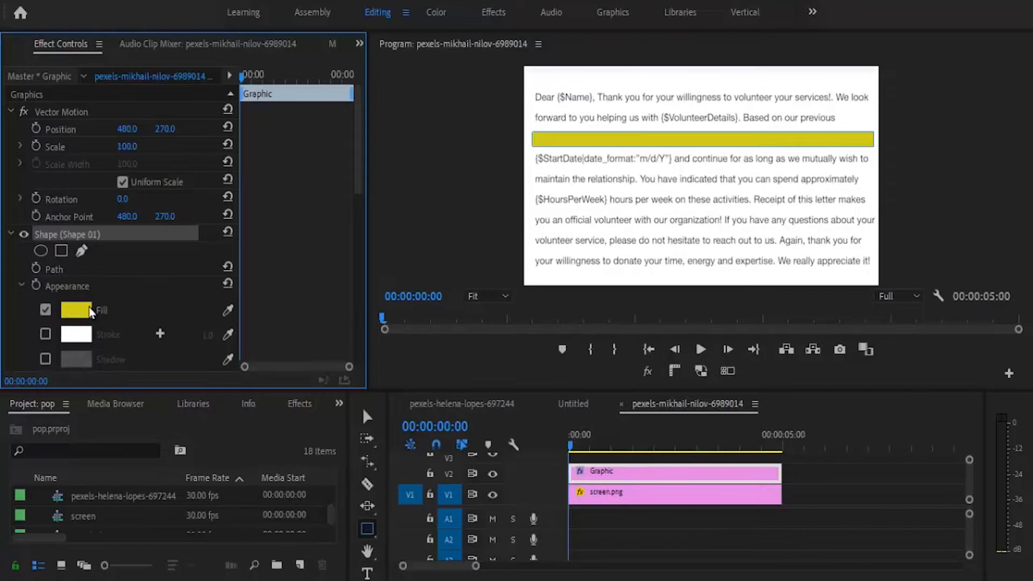
pyautogui.click(76, 310)
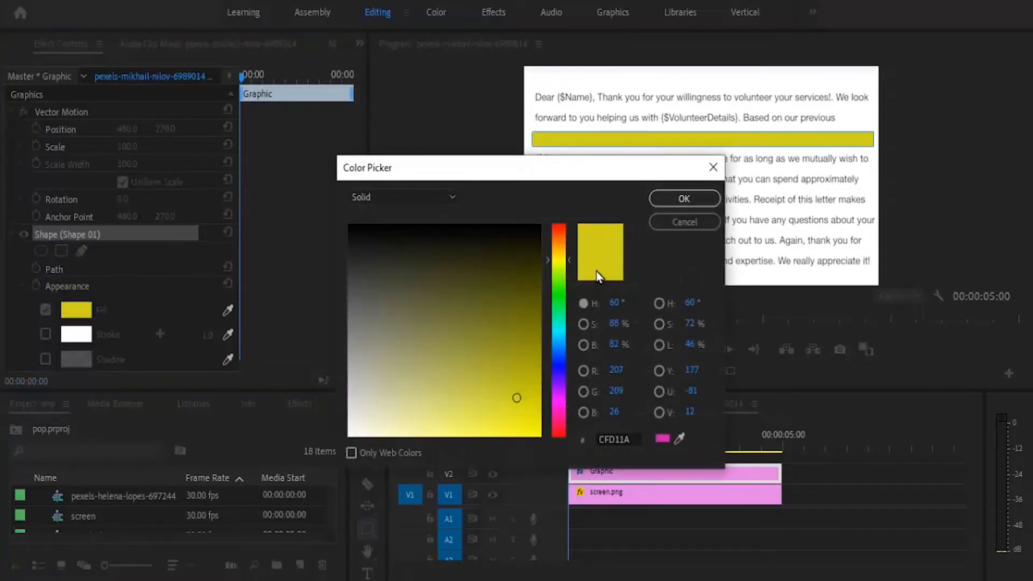
pyautogui.click(683, 198)
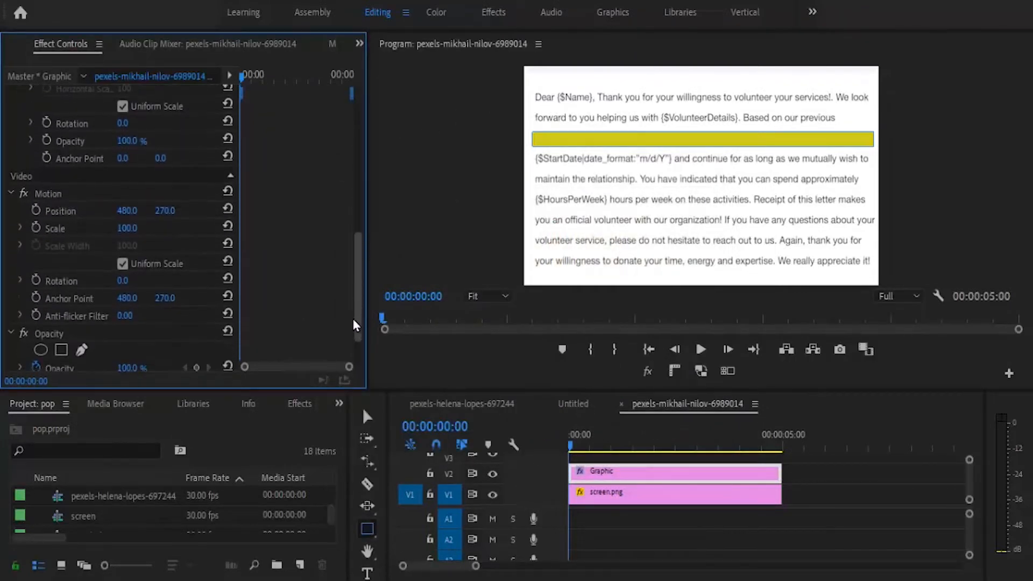
# Change the yellow rectangle's Opacity blend mode from Normal to Multiply
pyautogui.scroll(-3)
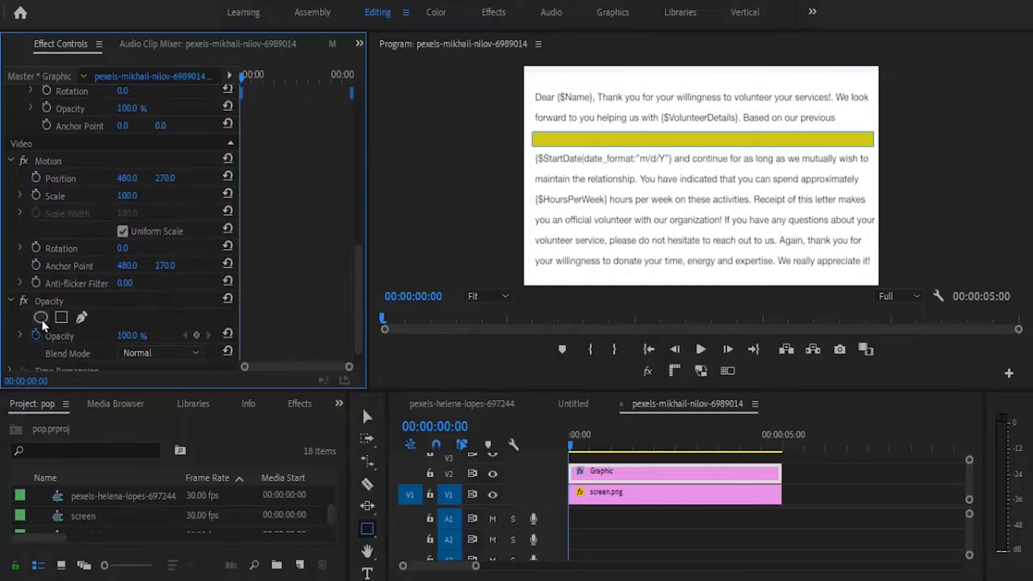
pyautogui.click(160, 353)
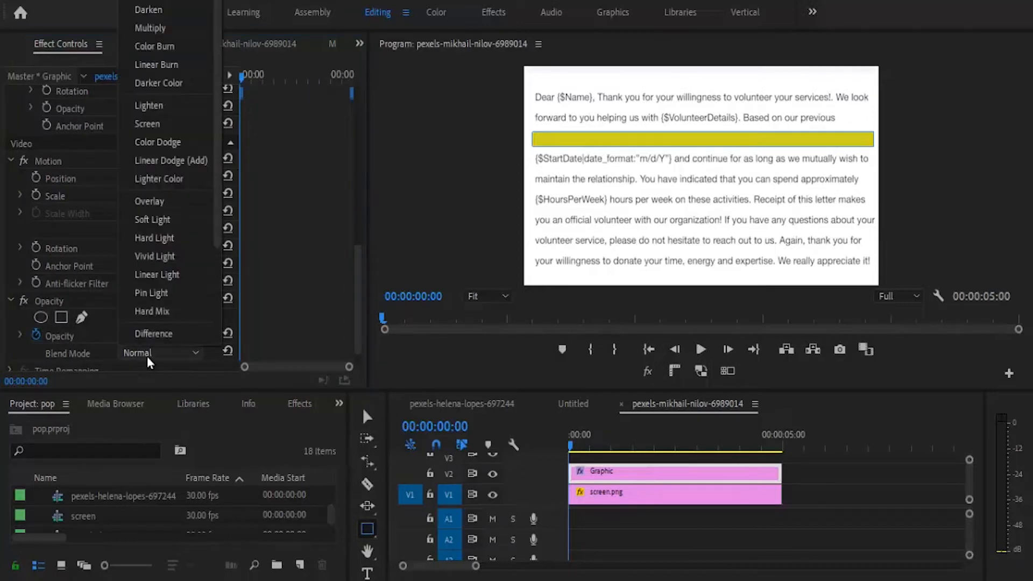
pyautogui.moveTo(154, 46)
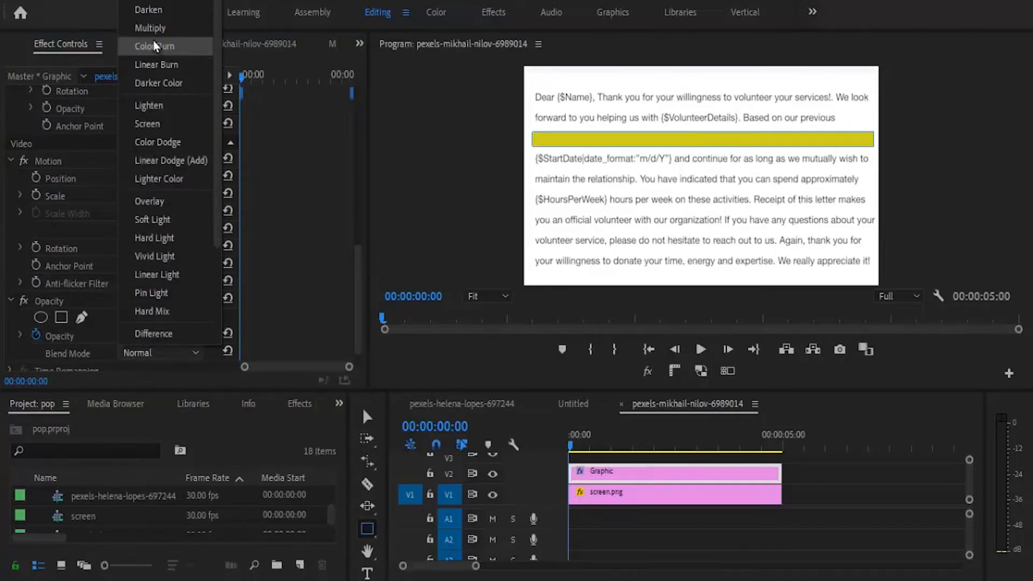
pyautogui.click(150, 28)
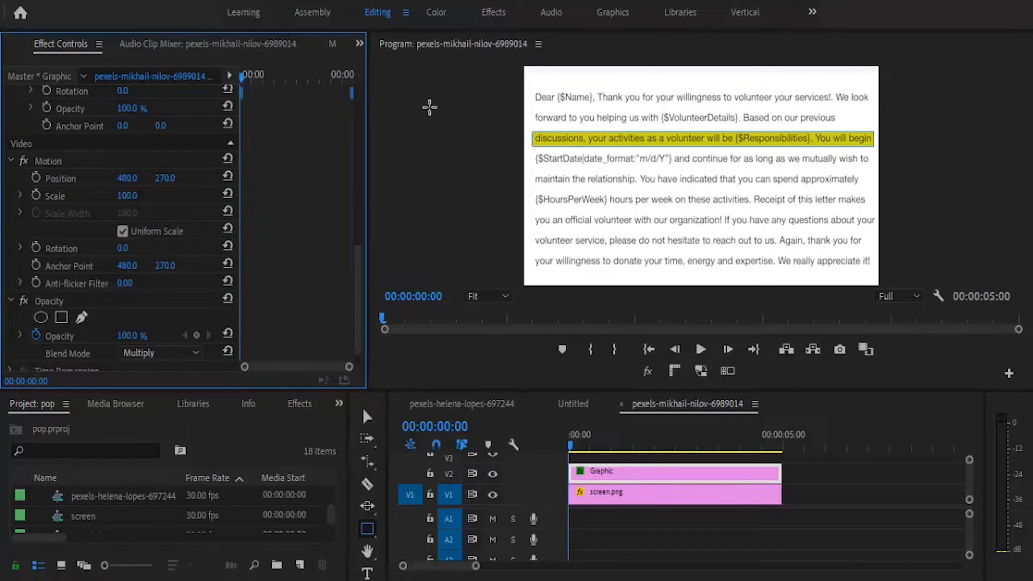
pyautogui.moveTo(645, 154)
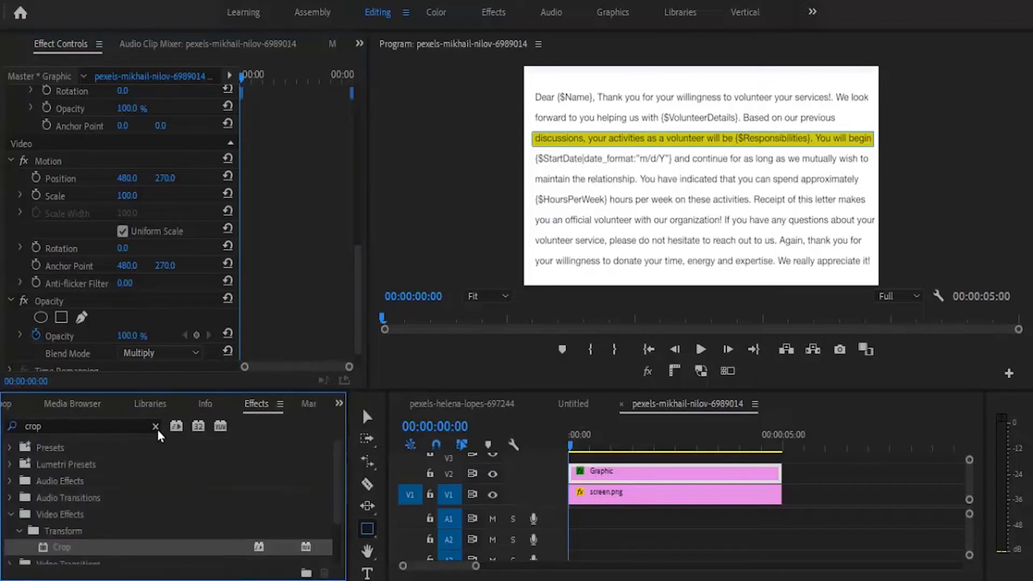
pyautogui.moveTo(96, 426)
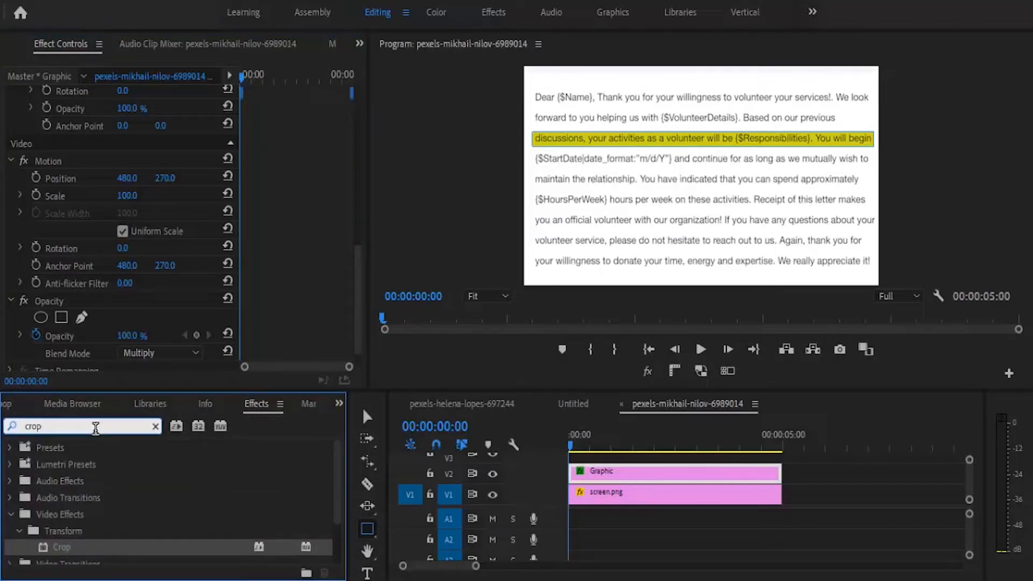
pyautogui.moveTo(547, 493)
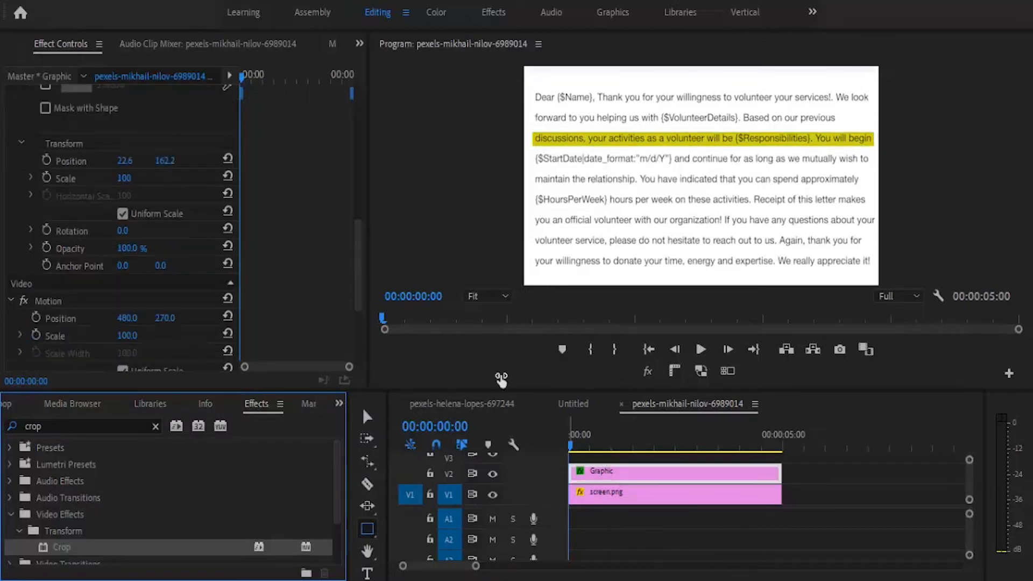
# Scroll Effect Controls to reveal the newly added Crop effect
pyautogui.scroll(3)
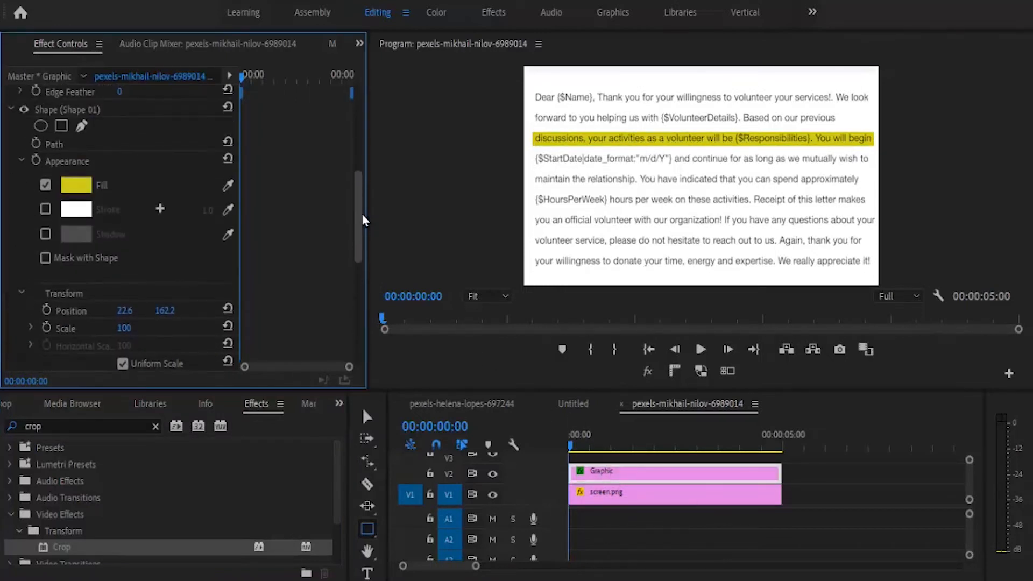
pyautogui.scroll(3)
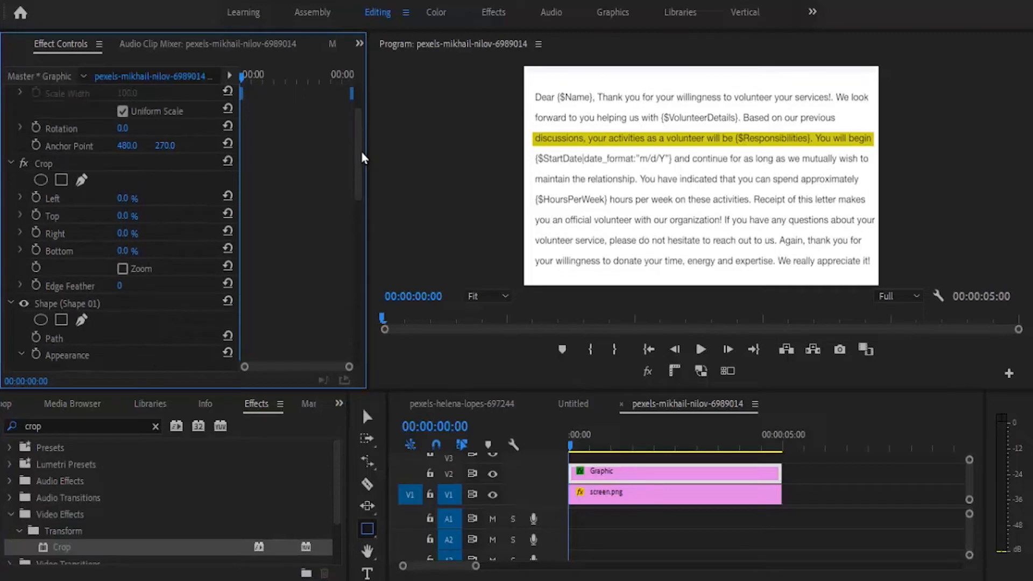
pyautogui.moveTo(248, 125)
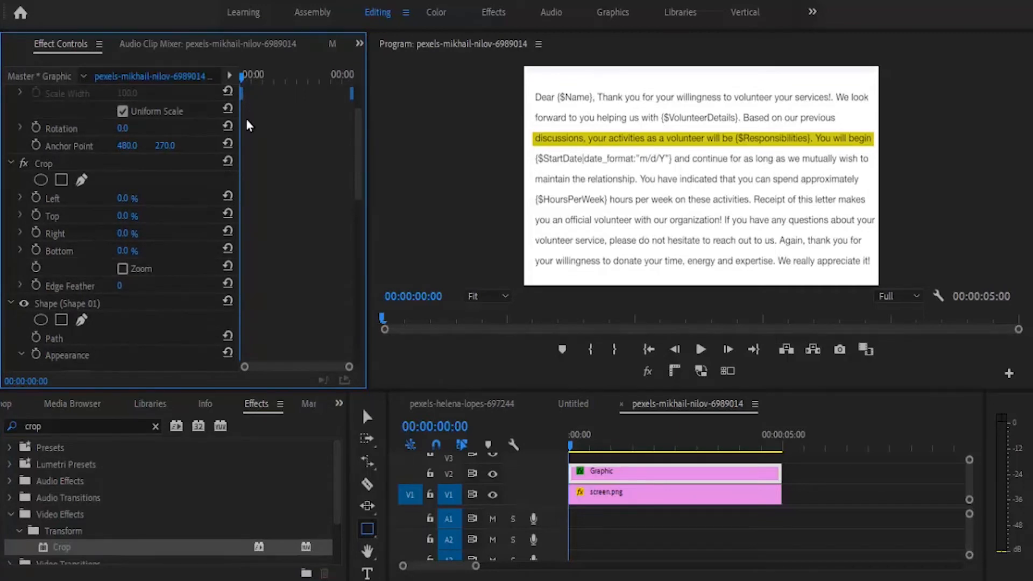
pyautogui.moveTo(470, 365)
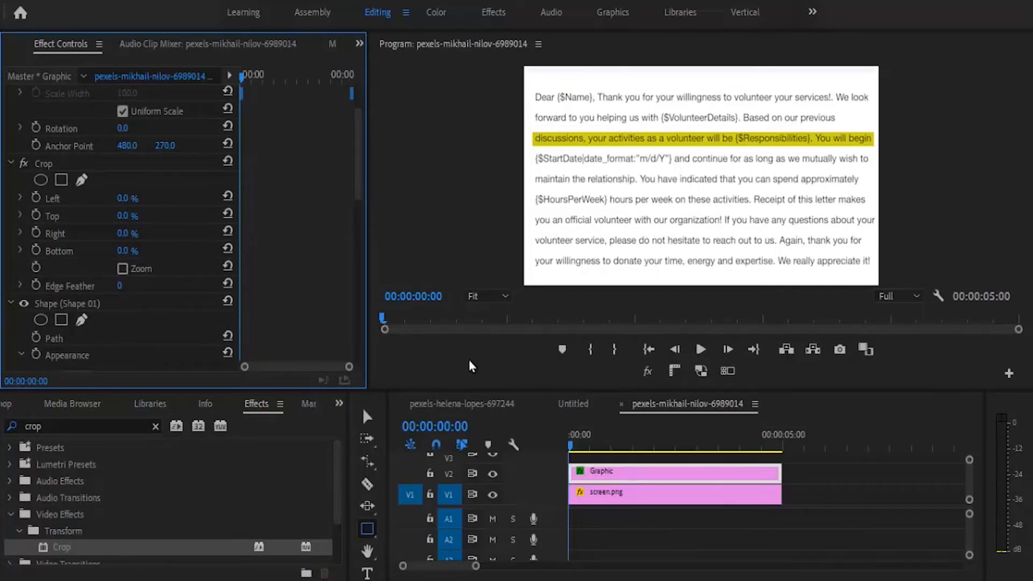
pyautogui.moveTo(173, 206)
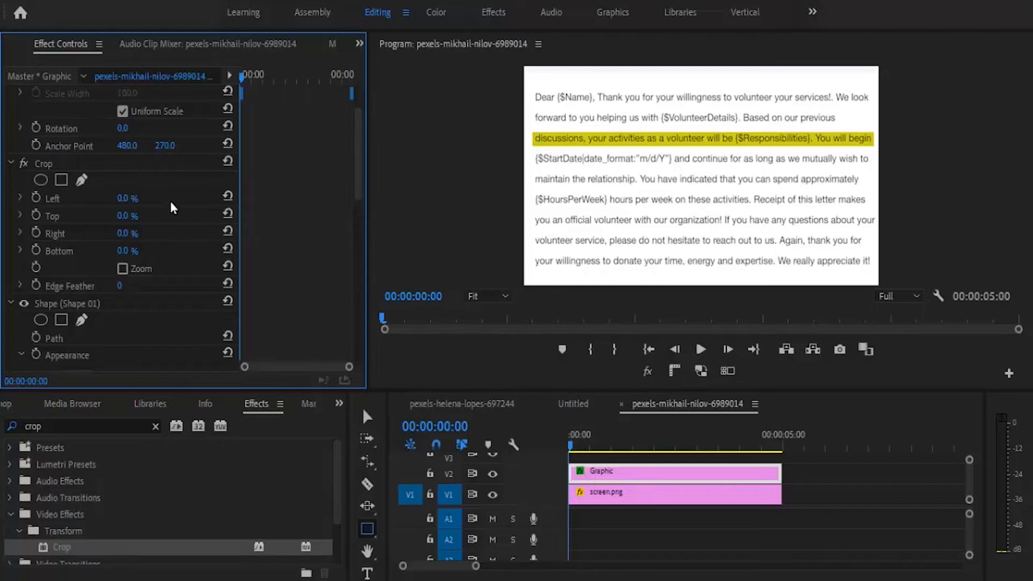
pyautogui.moveTo(40, 239)
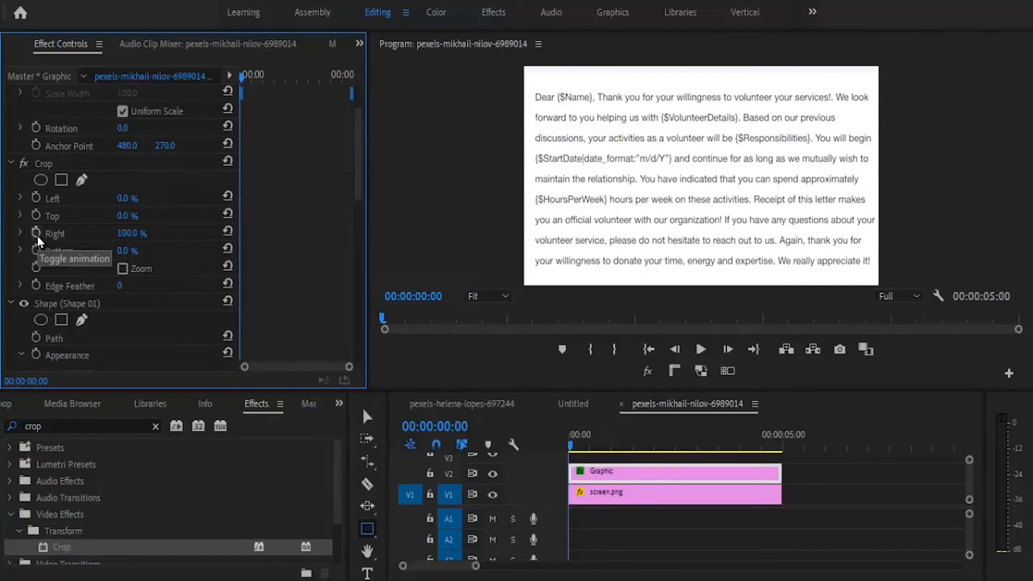
# Keyframe Crop Right from 100% at 00:00 to 0% at about 1:05
pyautogui.click(37, 232)
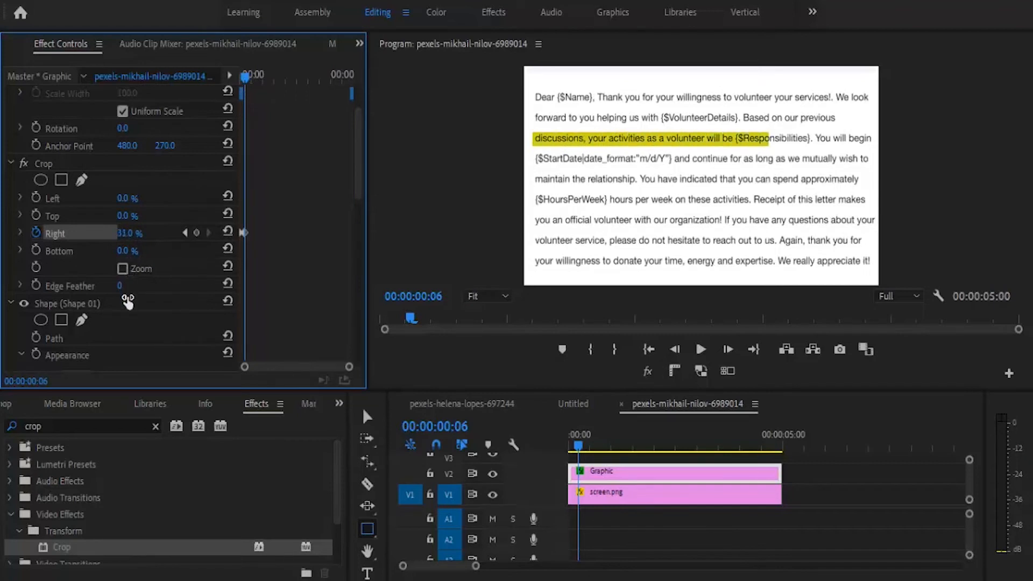
pyautogui.click(227, 232)
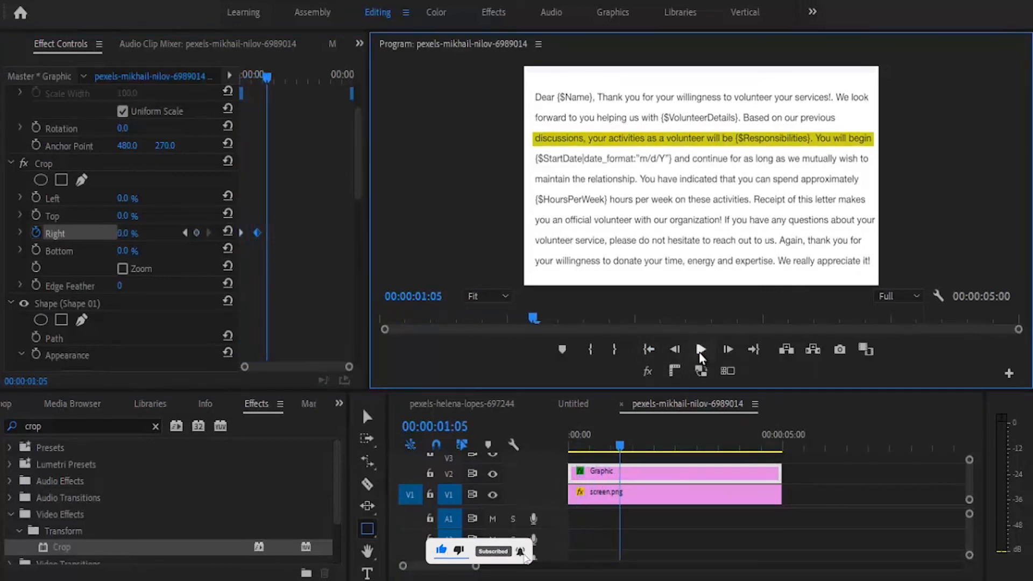
# Apply Ease In interpolation to the final Right crop keyframe
pyautogui.click(655, 474)
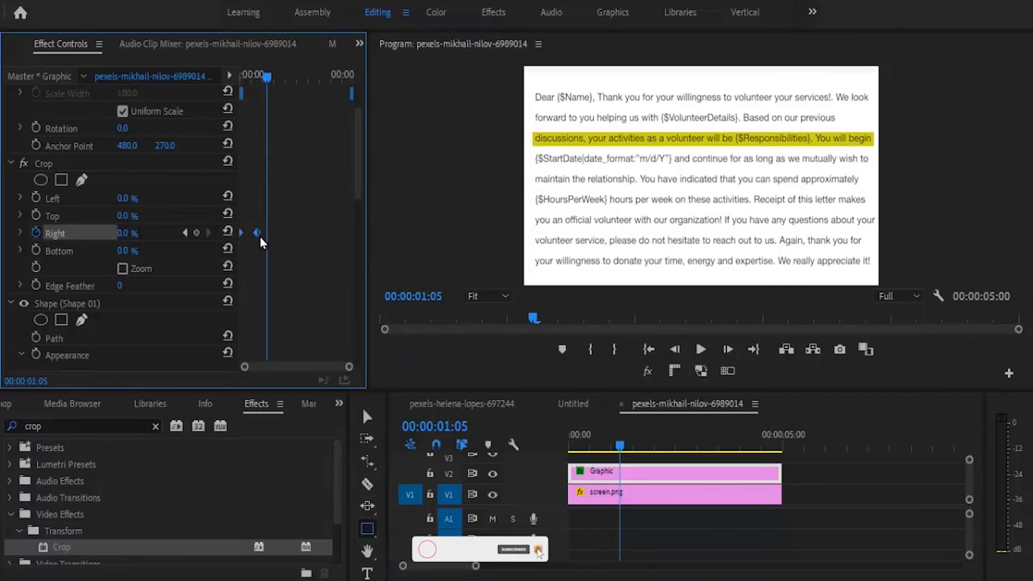
pyautogui.rightClick(257, 232)
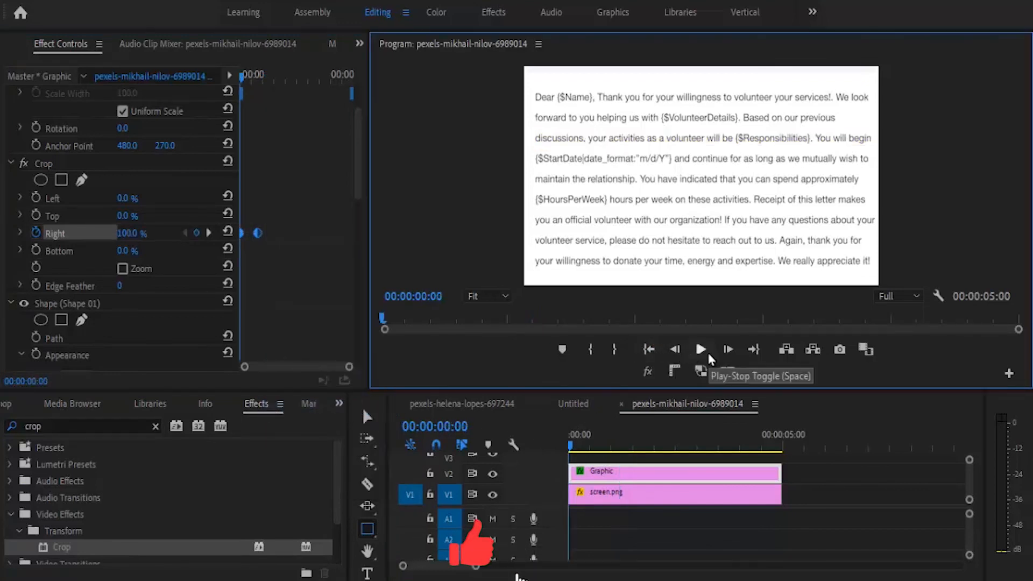
# Play back the highlight wipe in the Program Monitor, then stop
pyautogui.click(700, 348)
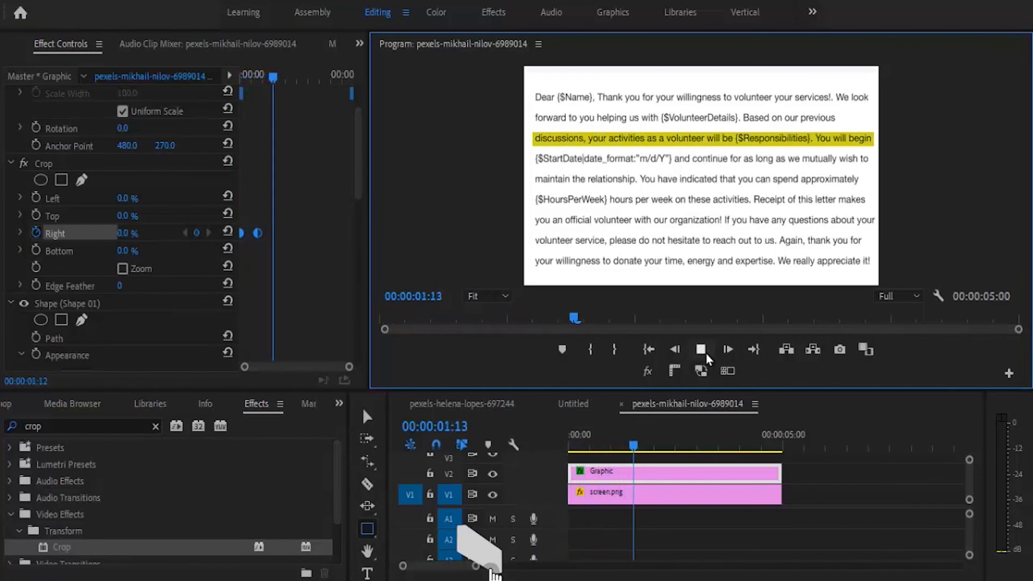
pyautogui.click(700, 349)
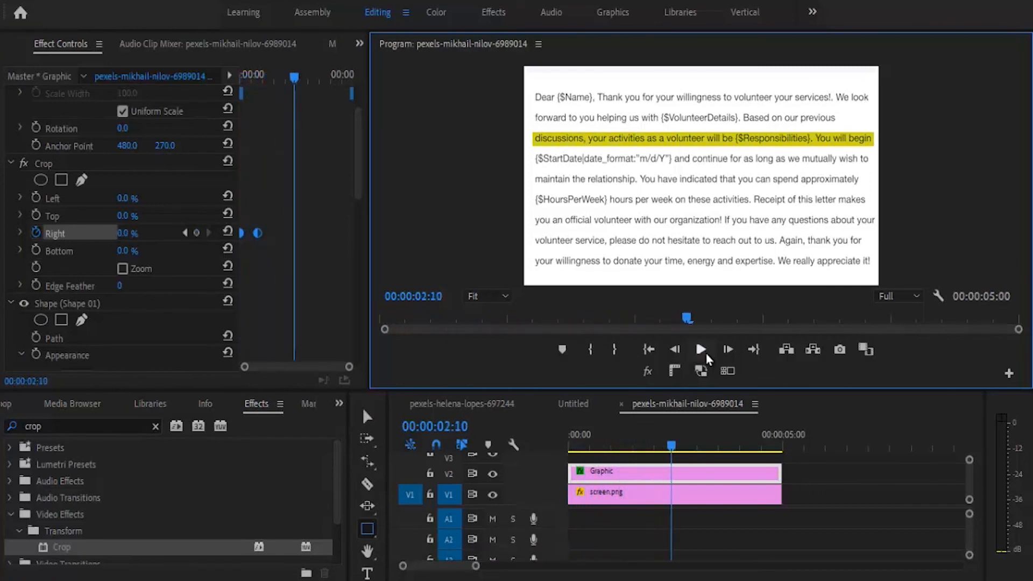